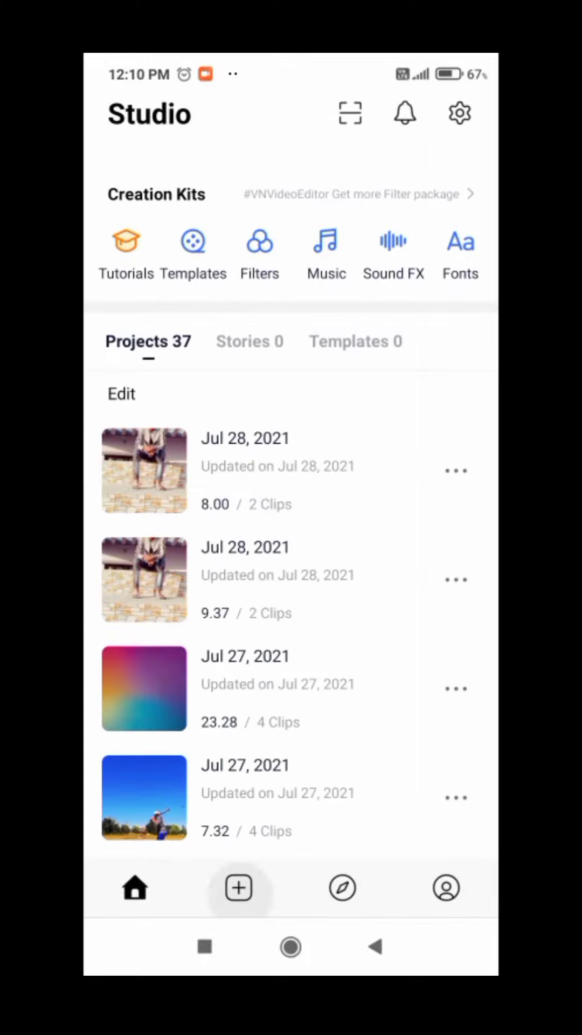
# Create a new project from the photo of the boy on the stone wall
pyautogui.click(238, 887)
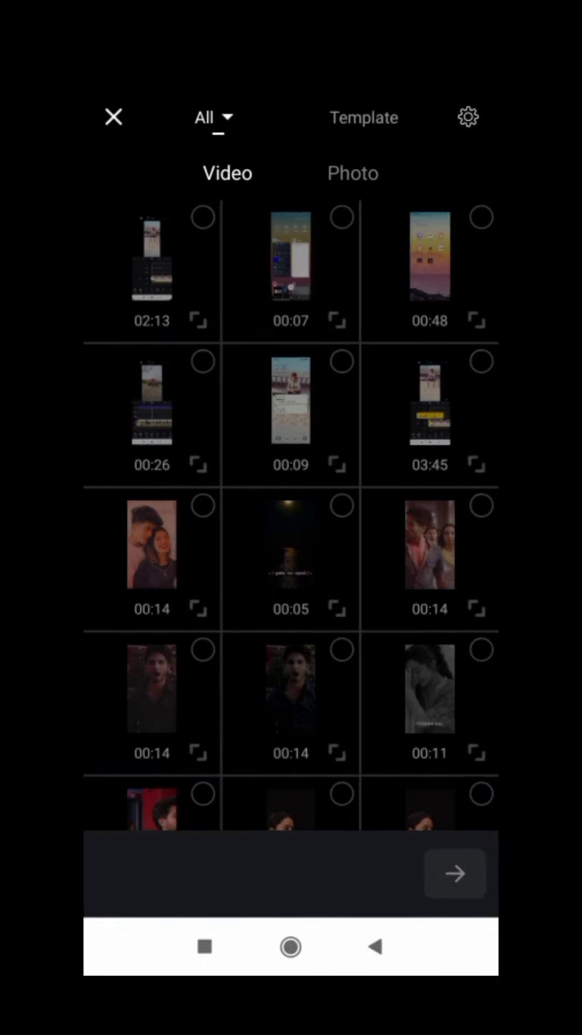
pyautogui.click(353, 173)
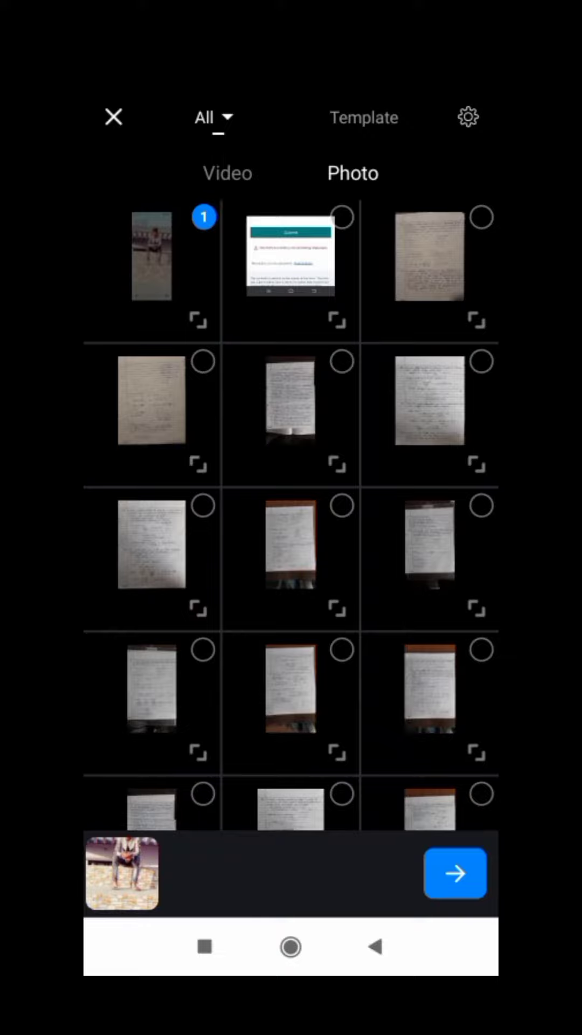
pyautogui.click(454, 872)
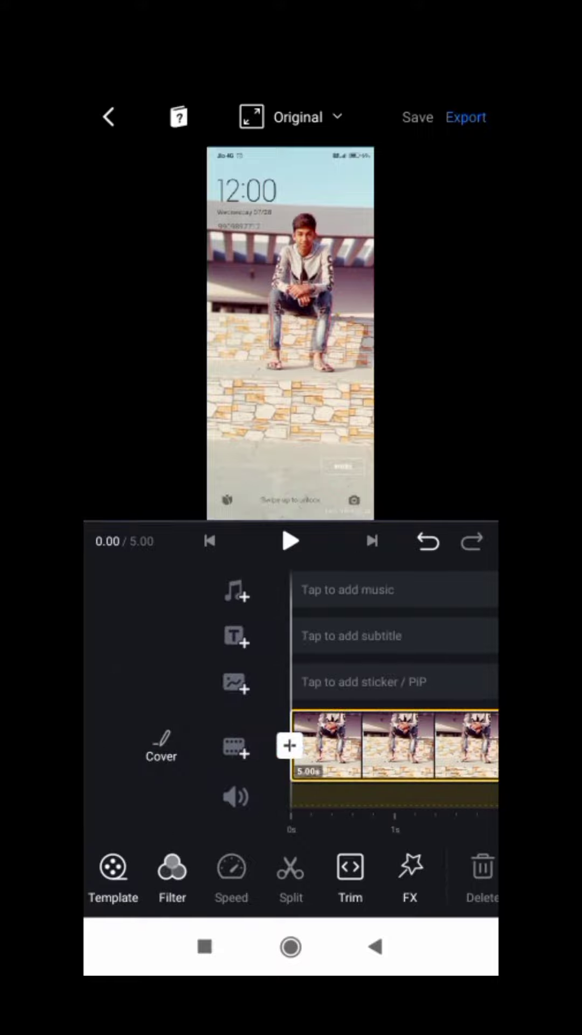
# Add the blue-screen WhatsApp notification video as a picture-in-picture overlay on the photo
pyautogui.click(289, 746)
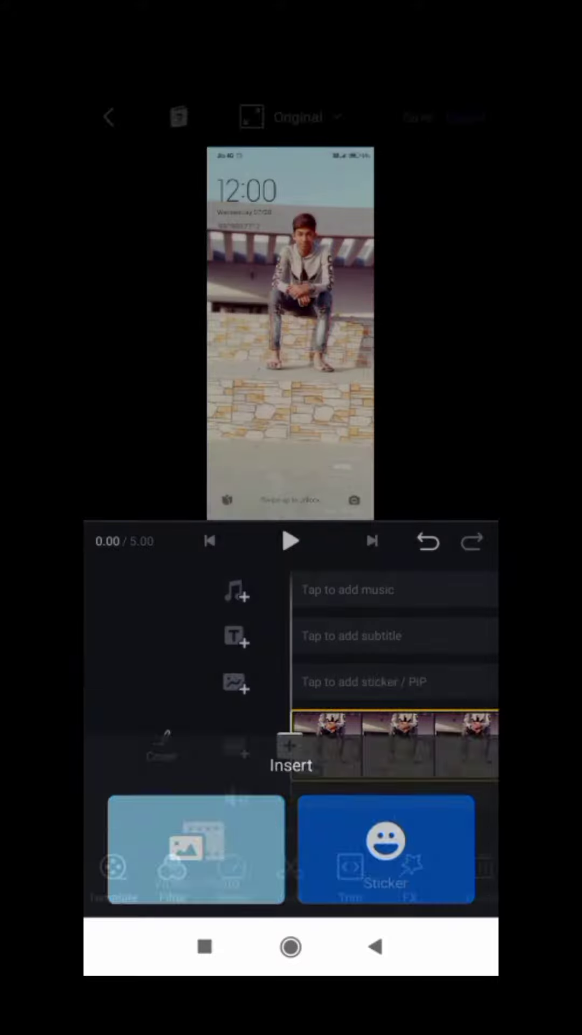
pyautogui.click(291, 766)
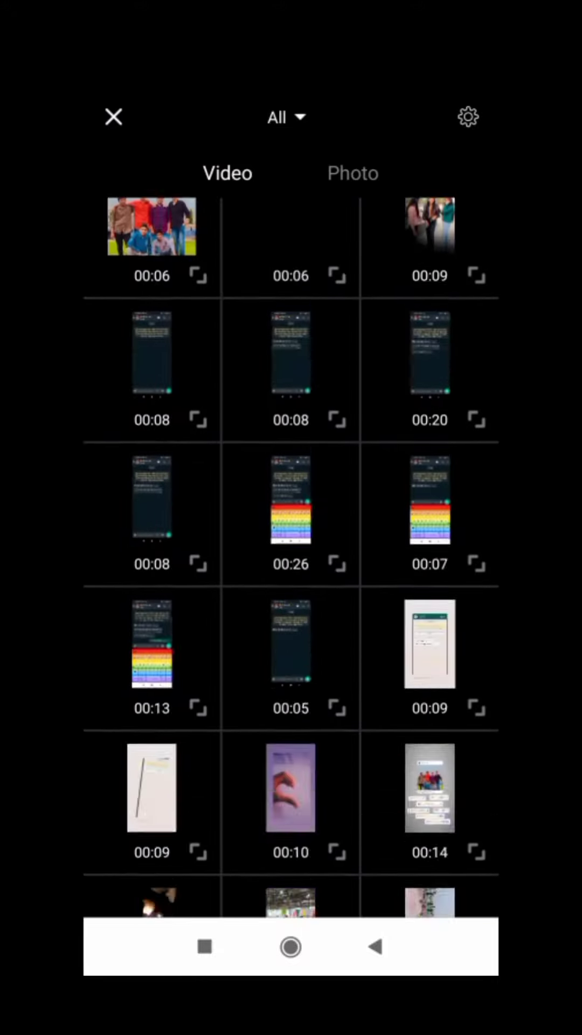
pyautogui.scroll(-3)
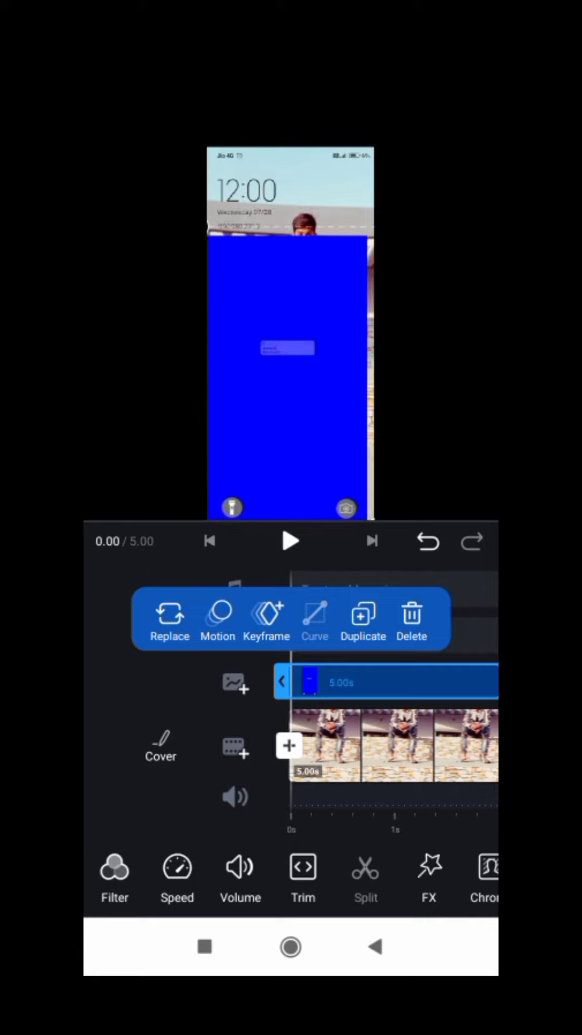
# Chroma-key out the overlay's blue background and set the frame to 9:16
pyautogui.click(486, 878)
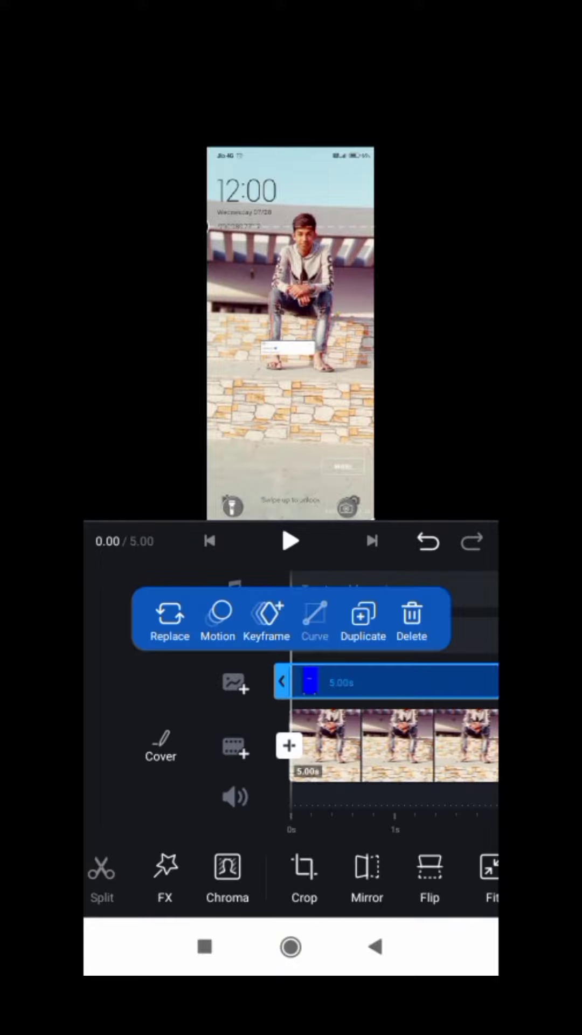
pyautogui.click(291, 541)
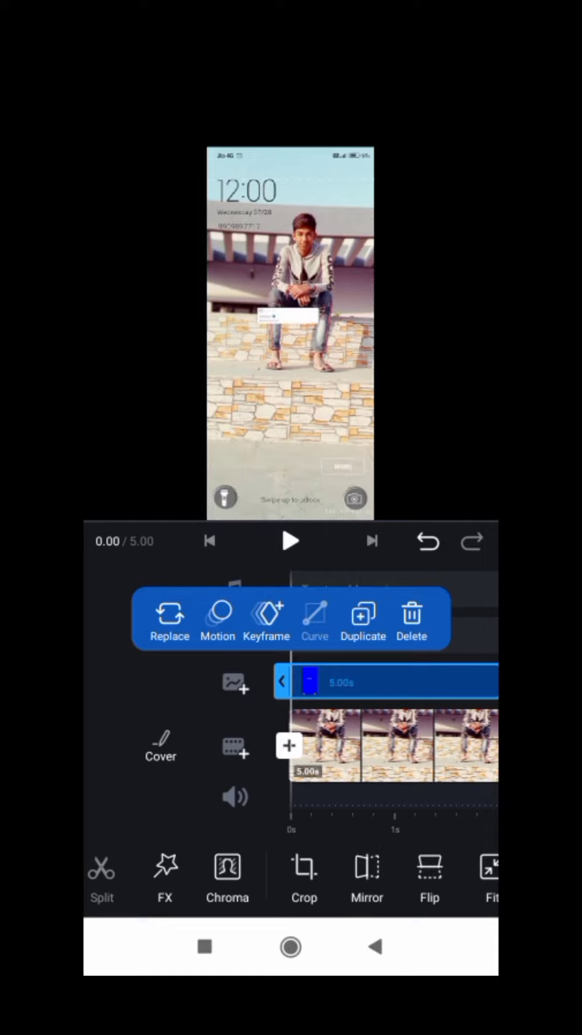
pyautogui.click(290, 541)
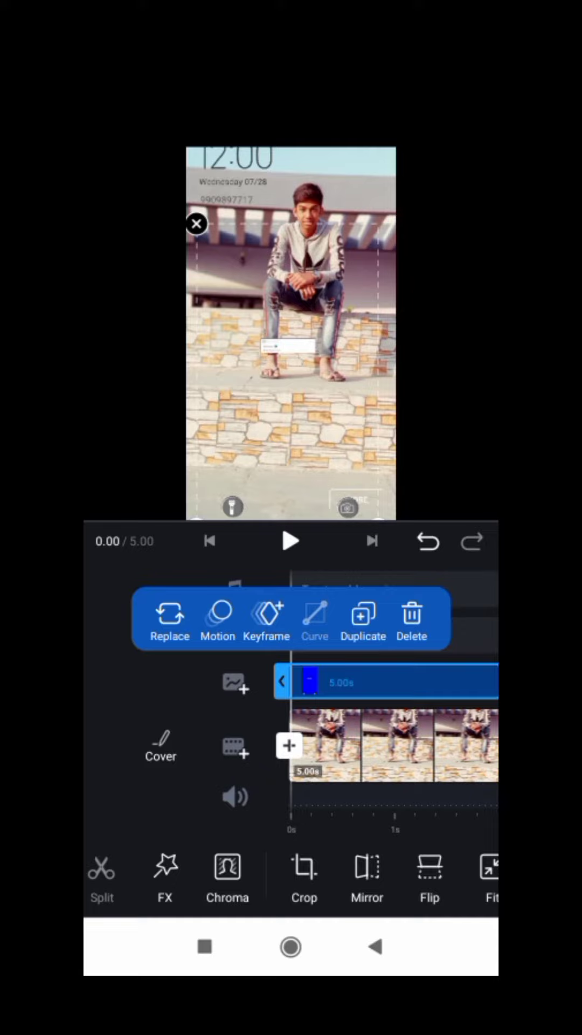
pyautogui.click(290, 541)
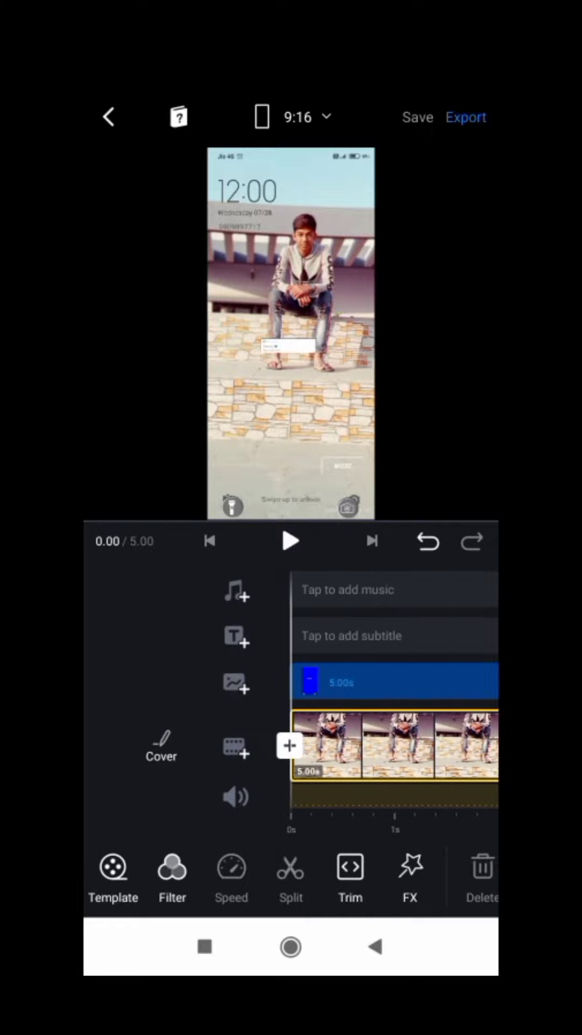
# Add the 9-second song from My Music as the soundtrack
pyautogui.click(291, 541)
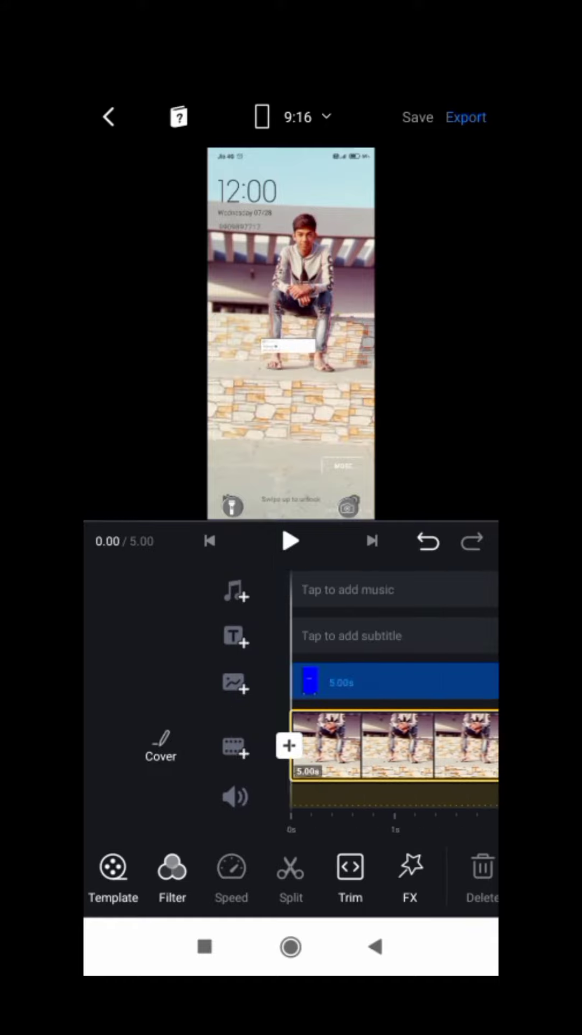
pyautogui.click(393, 589)
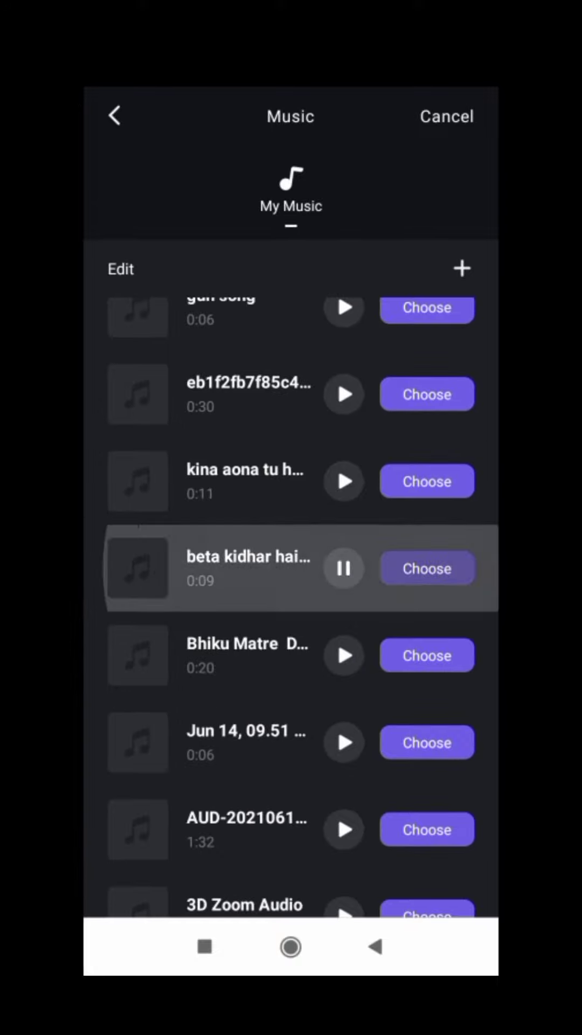
pyautogui.click(426, 567)
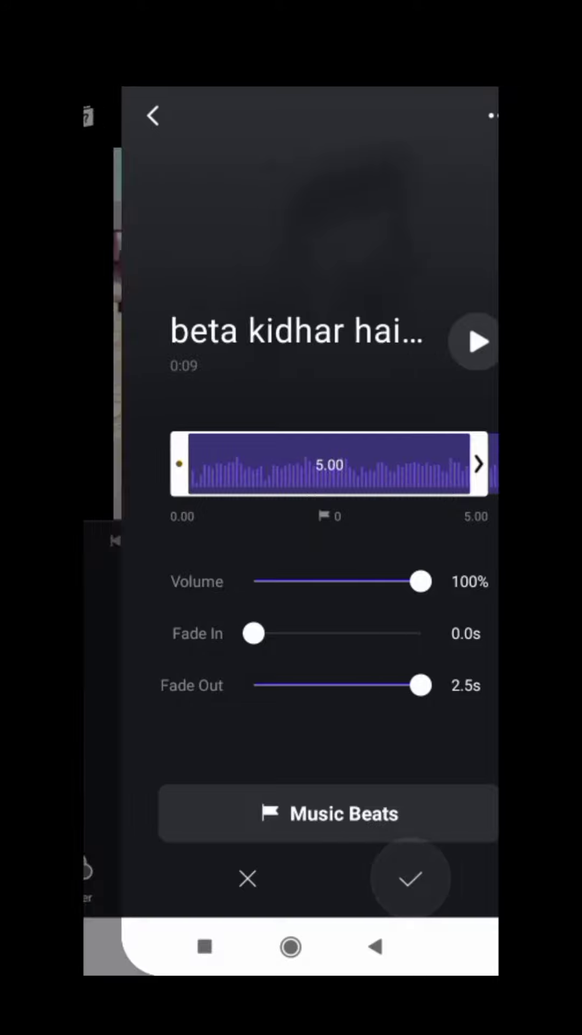
pyautogui.click(409, 877)
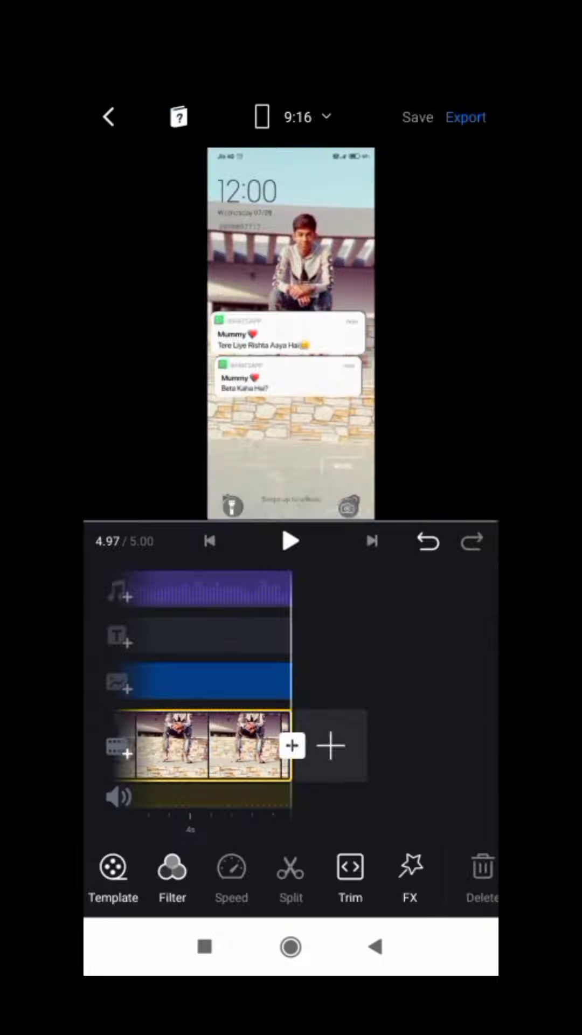
# Append the 4-second road clip after the photo, with no transition between clips
pyautogui.click(330, 745)
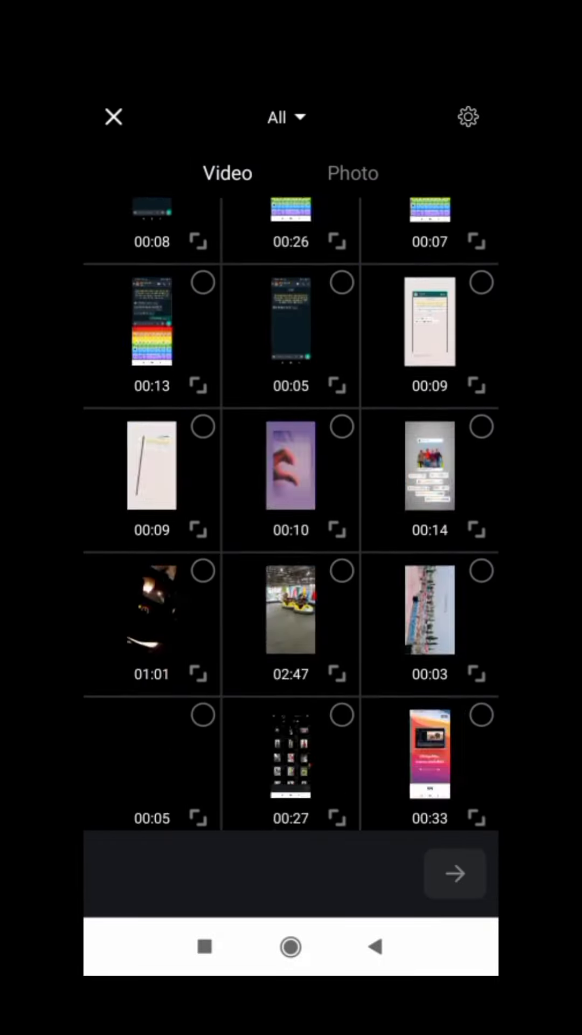
pyautogui.scroll(-3)
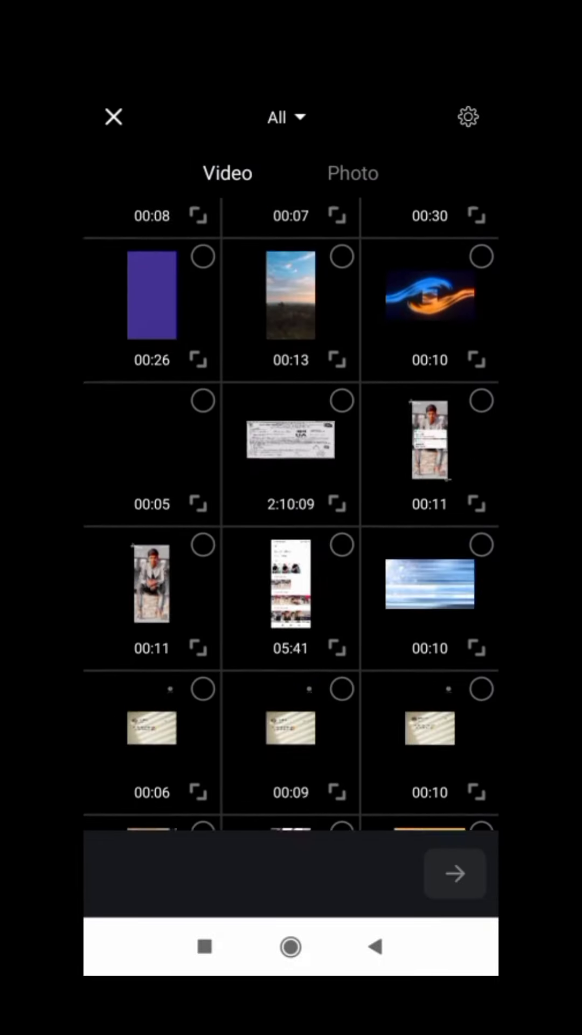
pyautogui.scroll(-3)
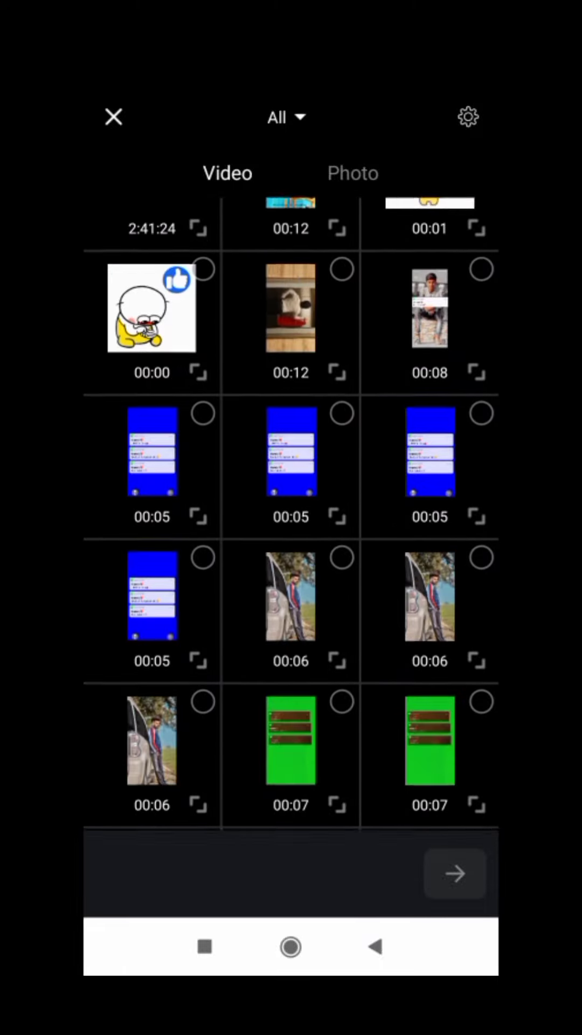
pyautogui.scroll(-3)
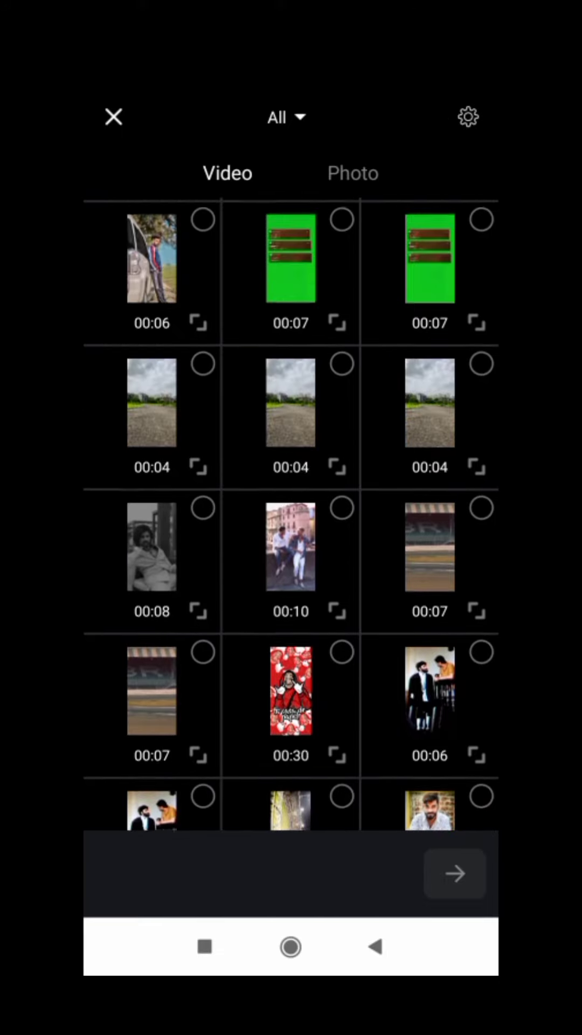
pyautogui.click(151, 402)
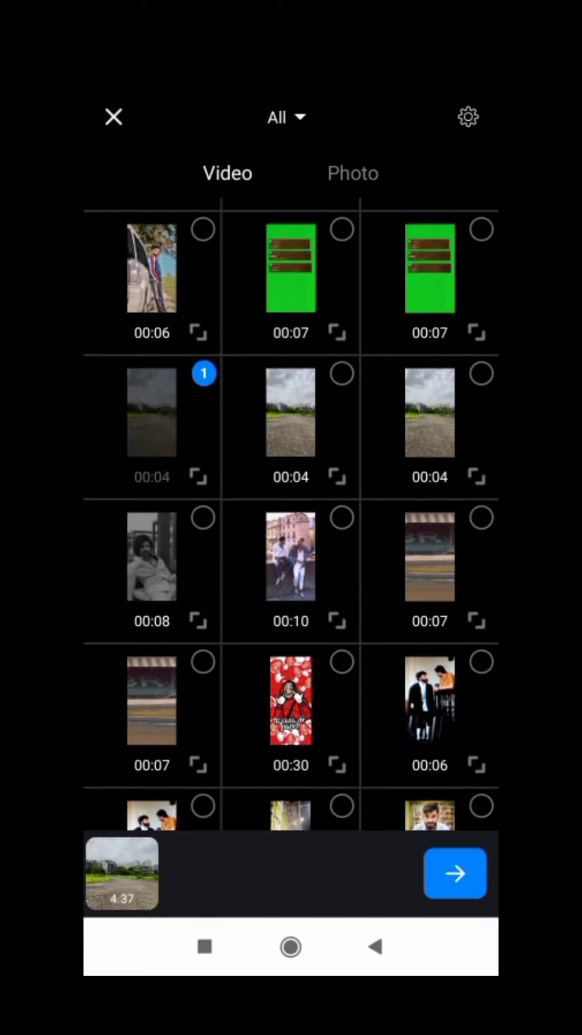
pyautogui.click(454, 873)
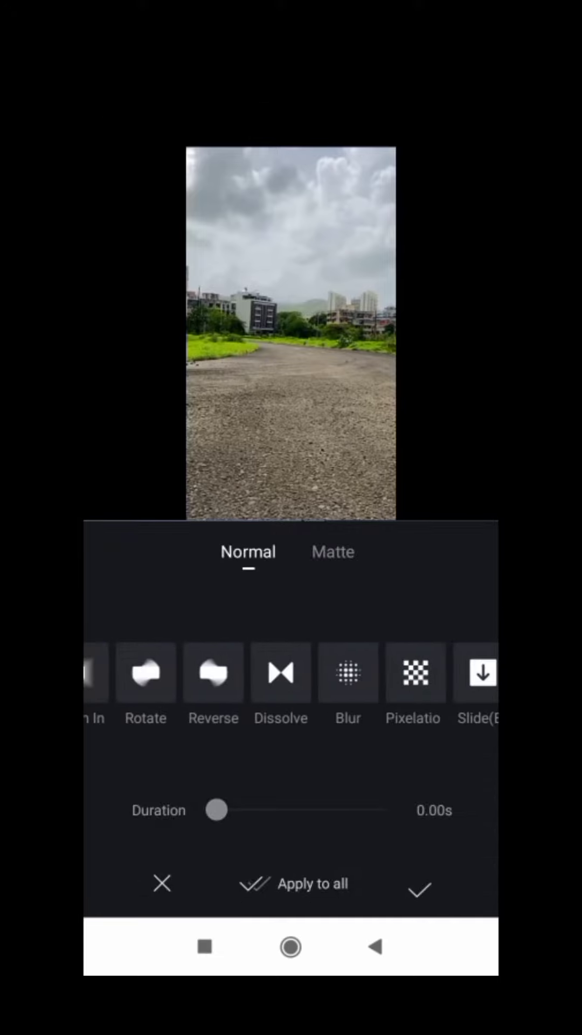
pyautogui.click(145, 673)
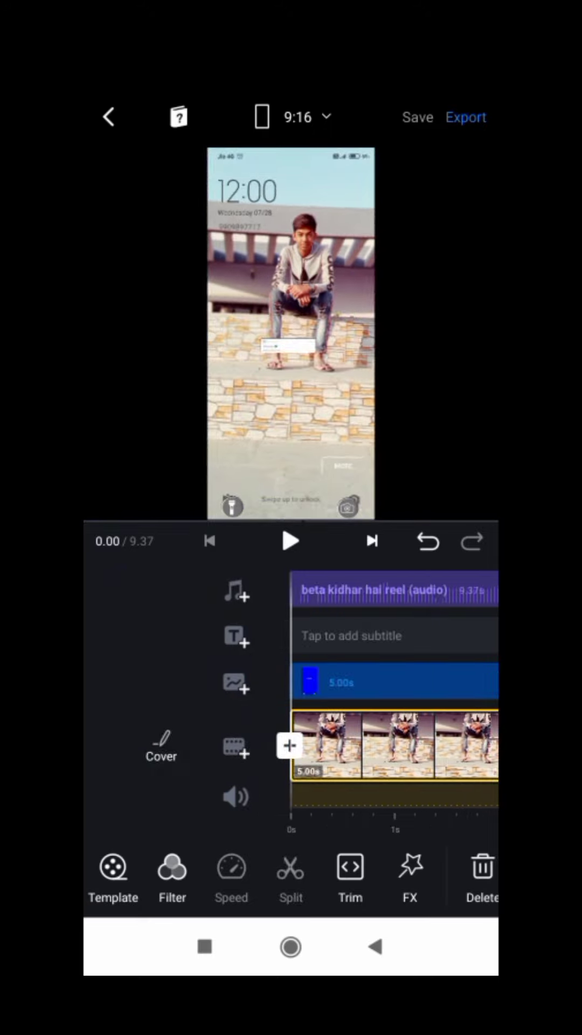
# Play the reel to preview the car clip
pyautogui.click(291, 540)
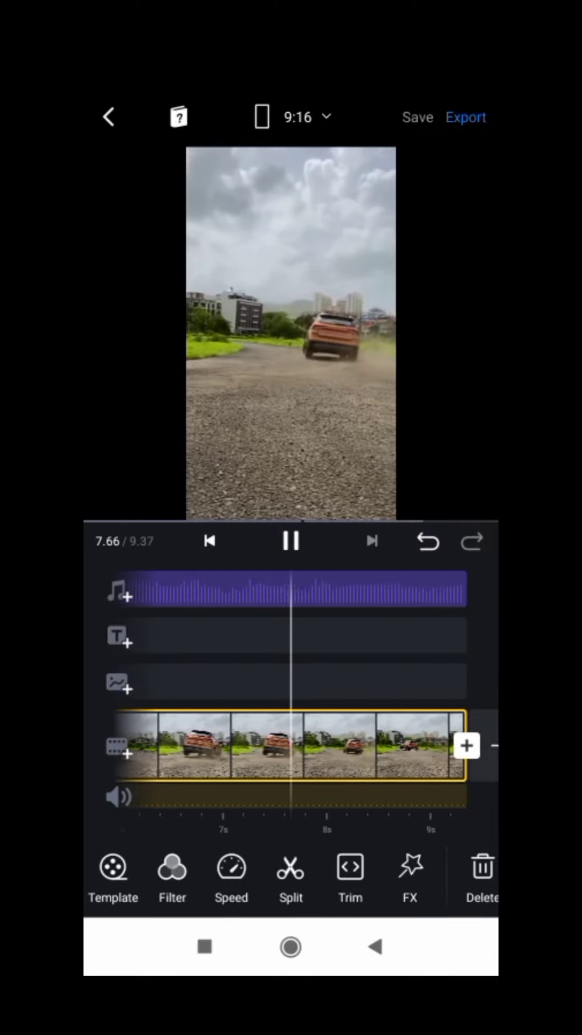
# Export the 9.37-second reel
pyautogui.click(465, 117)
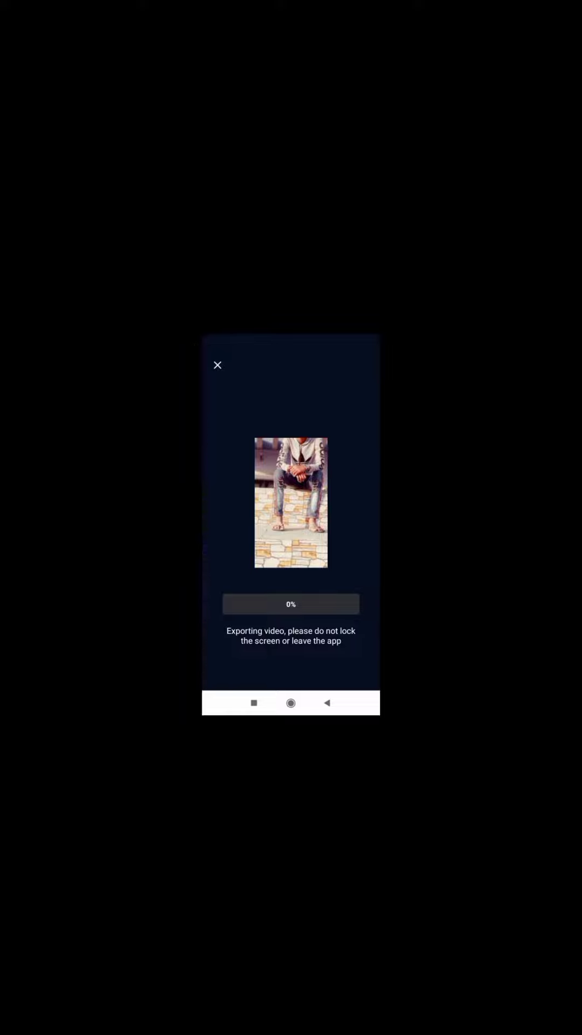